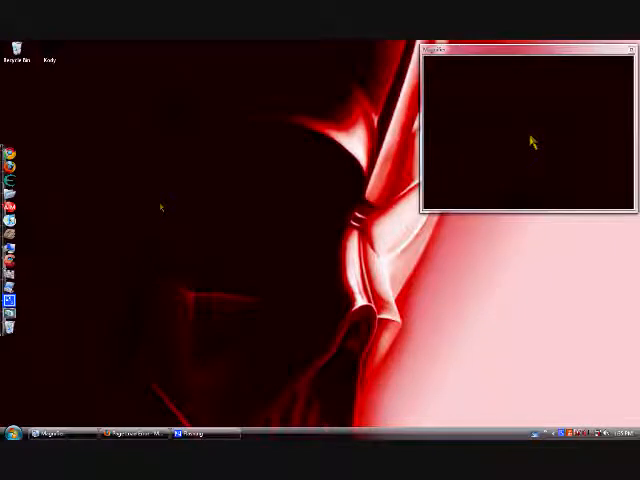
mouse_move(80, 278)
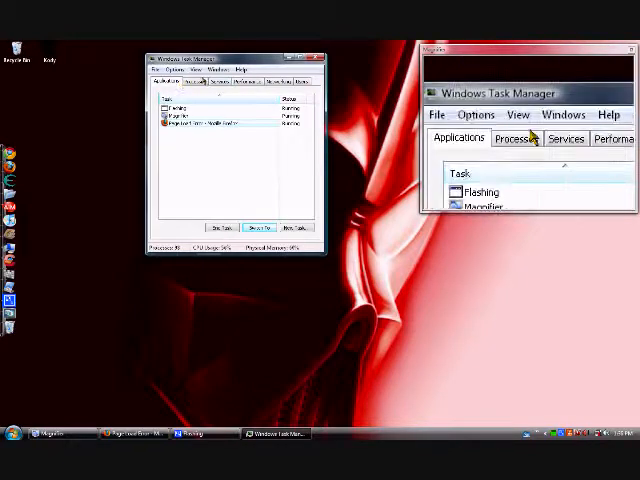
- Show the Processes list of running processes instead of the Applications list
left_click(516, 140)
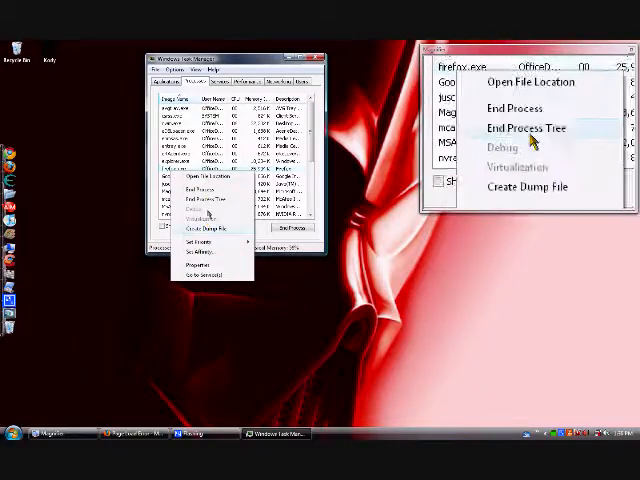
- Set the firefox.exe process priority to High and confirm
left_click(196, 242)
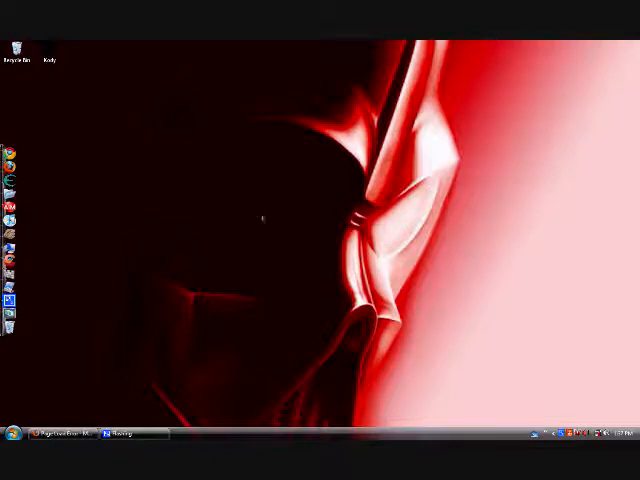
mouse_move(200, 184)
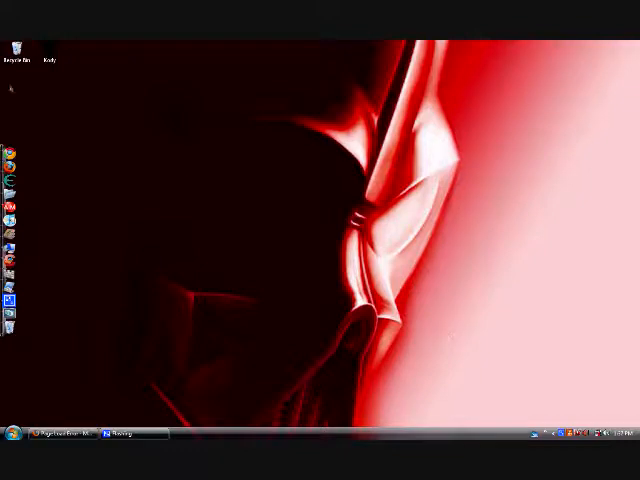
mouse_move(114, 104)
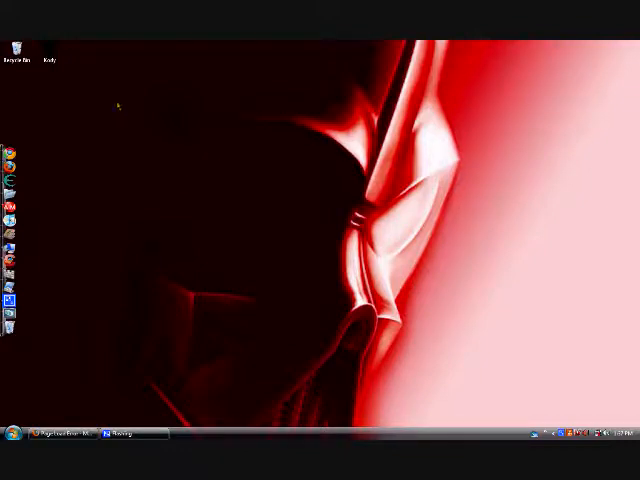